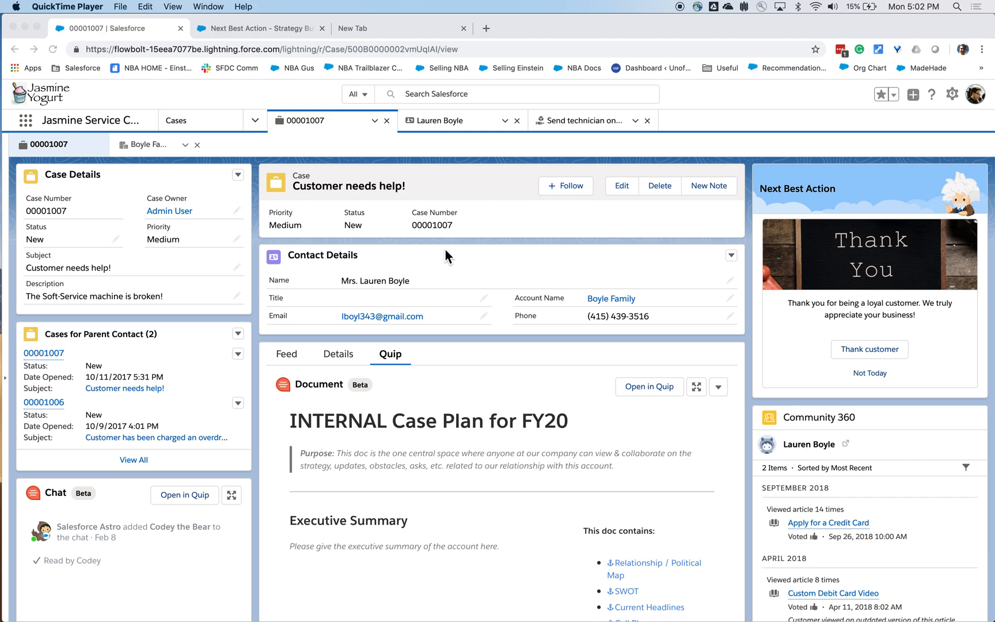
{"action": "mouse_move", "coordinate": [448, 257]}
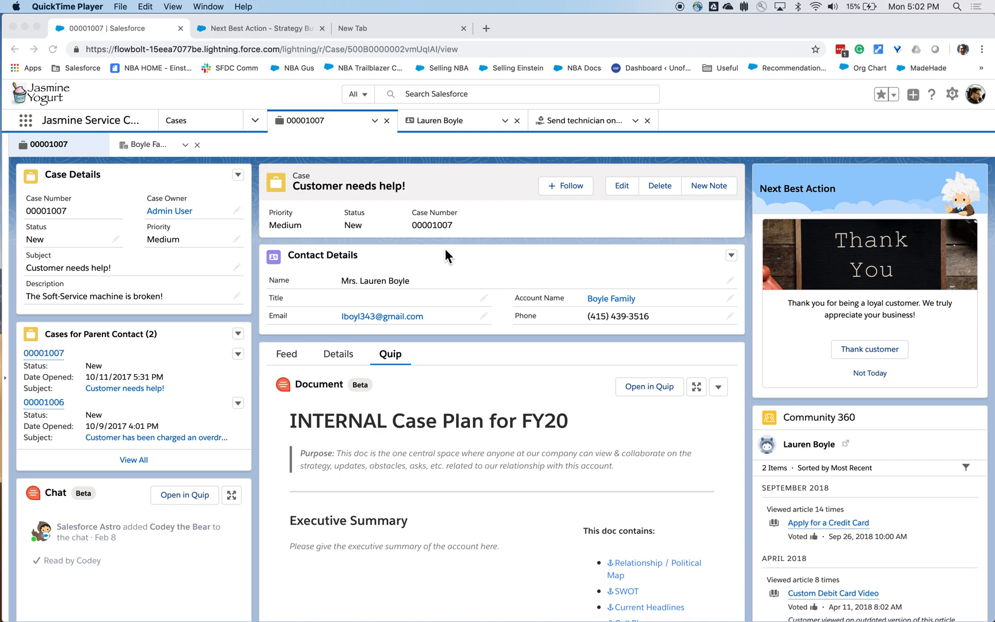
{"action": "mouse_move", "coordinate": [602, 216]}
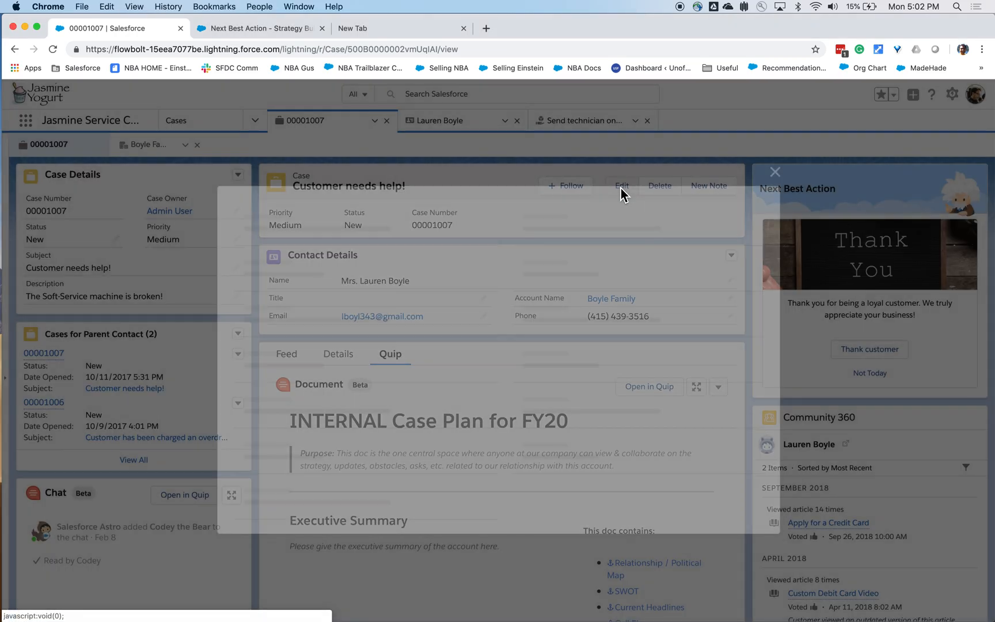
- Set case 00001007 to status Working, type Problem, reason Hardware Issue, and save
{"action": "left_click", "coordinate": [623, 186]}
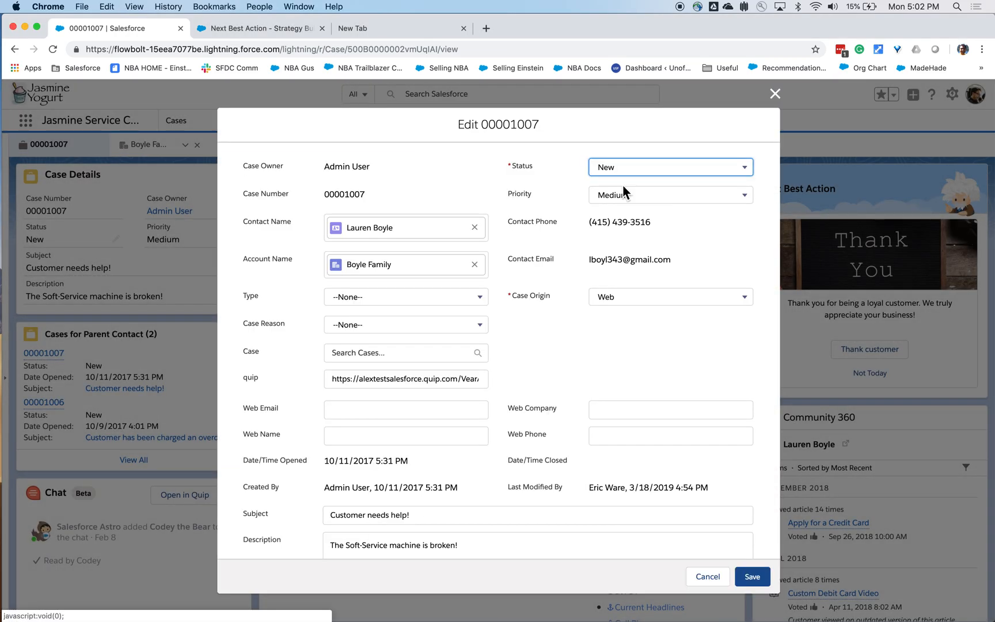
{"action": "left_click", "coordinate": [670, 167]}
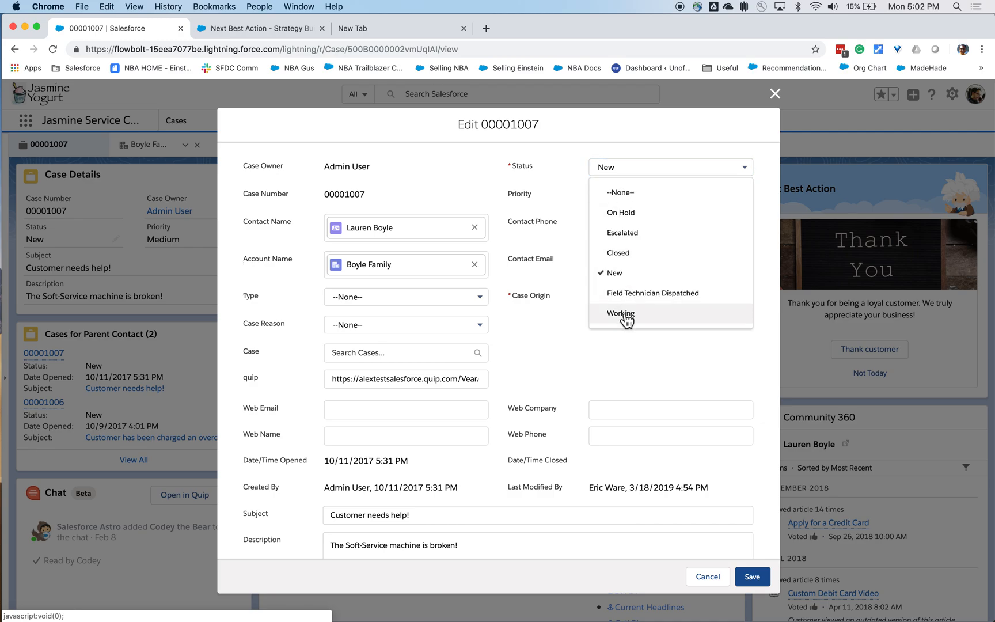
{"action": "left_click", "coordinate": [620, 313]}
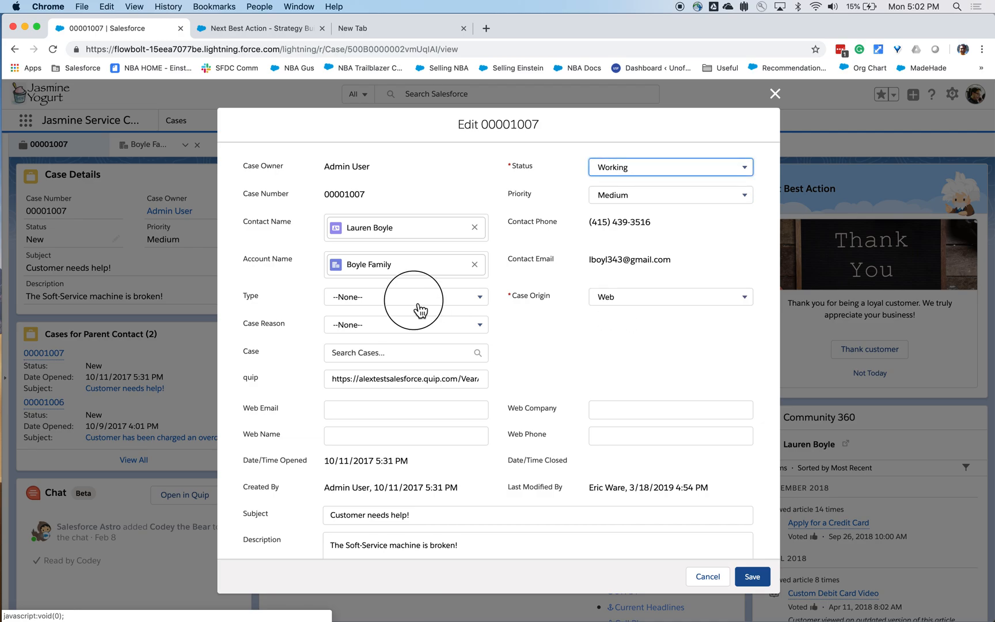
{"action": "left_click", "coordinate": [406, 296]}
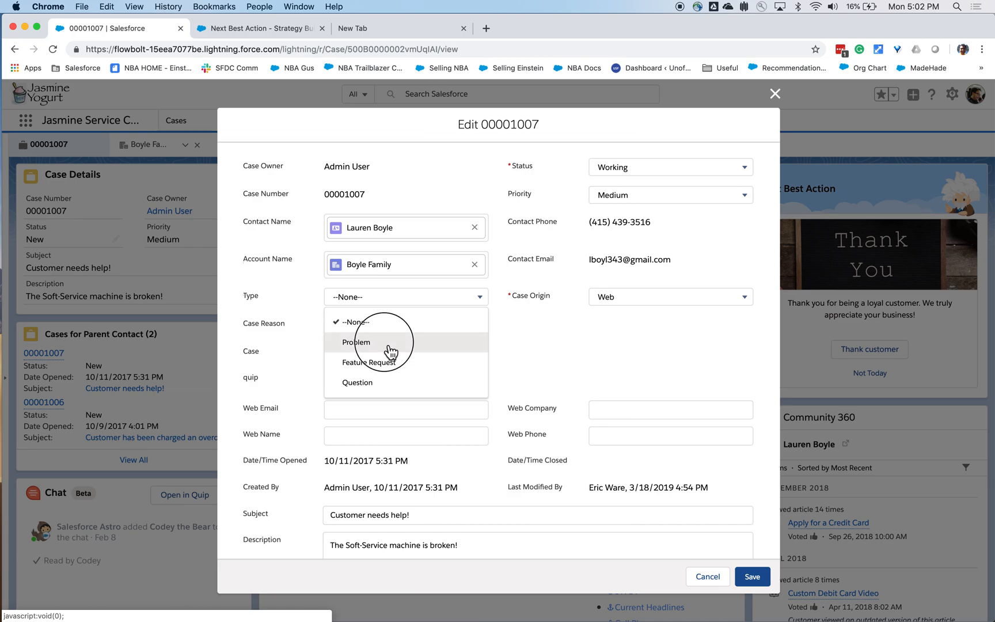
{"action": "left_click", "coordinate": [357, 342]}
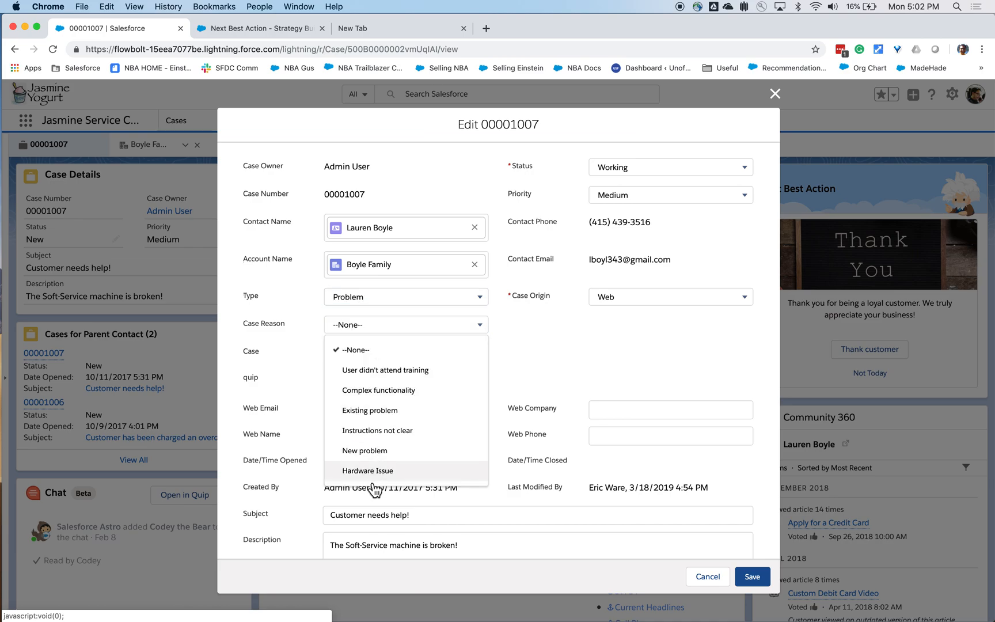
{"action": "left_click", "coordinate": [367, 470]}
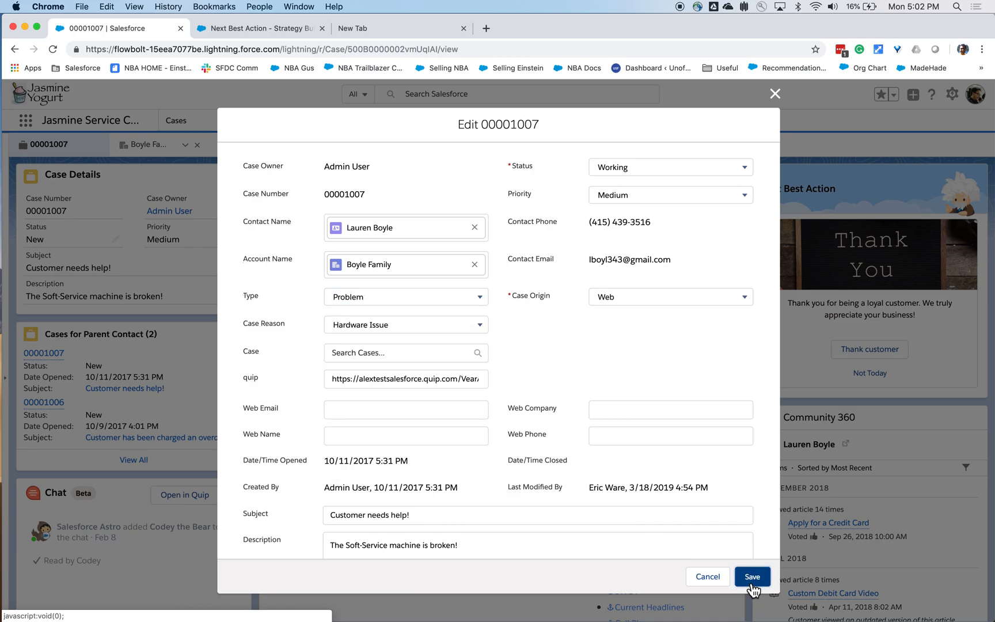
{"action": "left_click", "coordinate": [752, 576]}
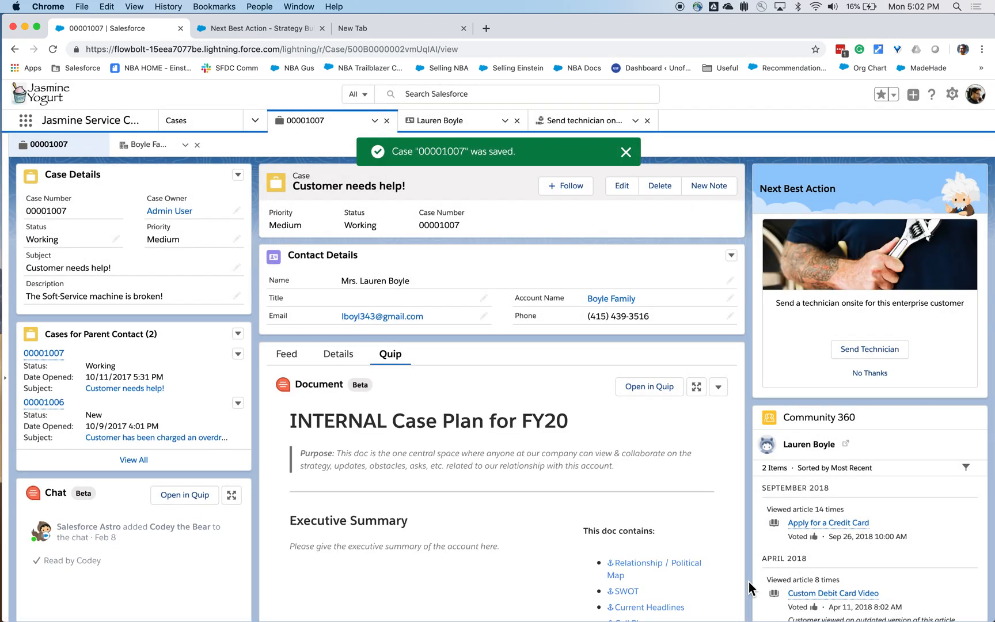
- Dismiss the save confirmation and accept the Send technician onsite recommendation
{"action": "left_click", "coordinate": [626, 151]}
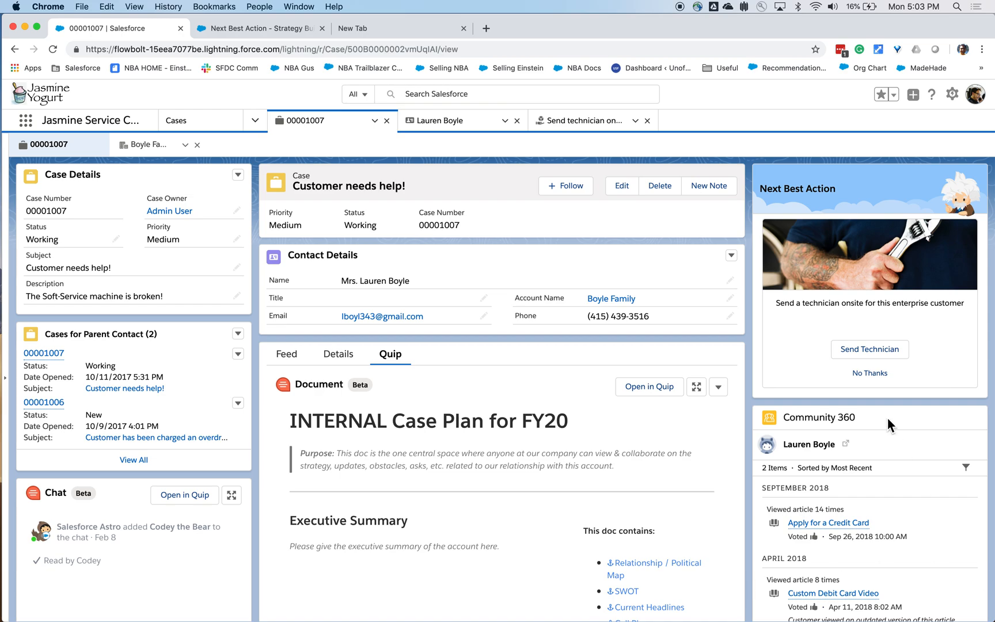
{"action": "left_click", "coordinate": [870, 349]}
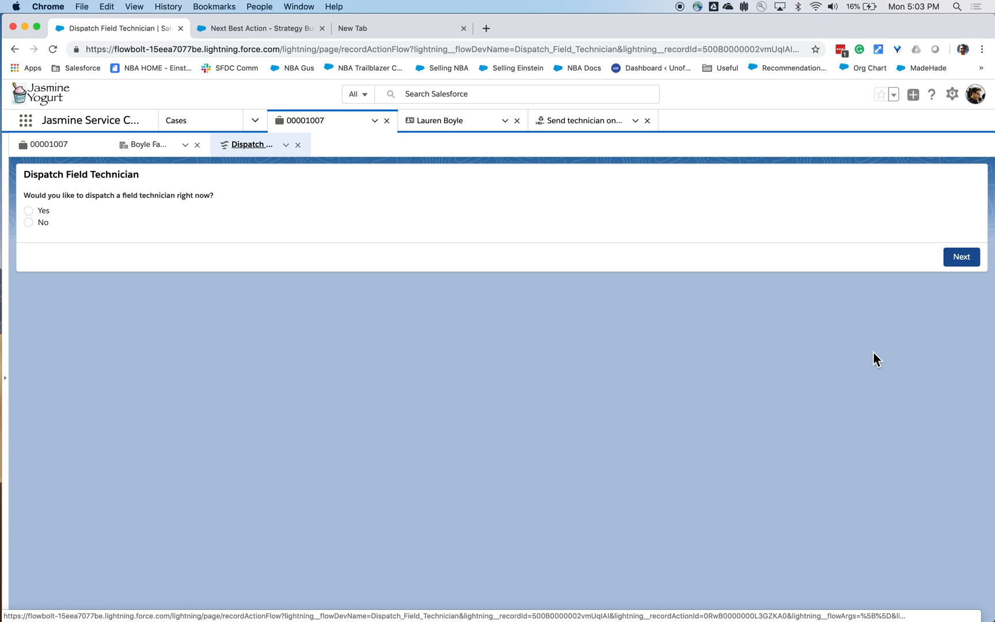
{"action": "mouse_move", "coordinate": [535, 205]}
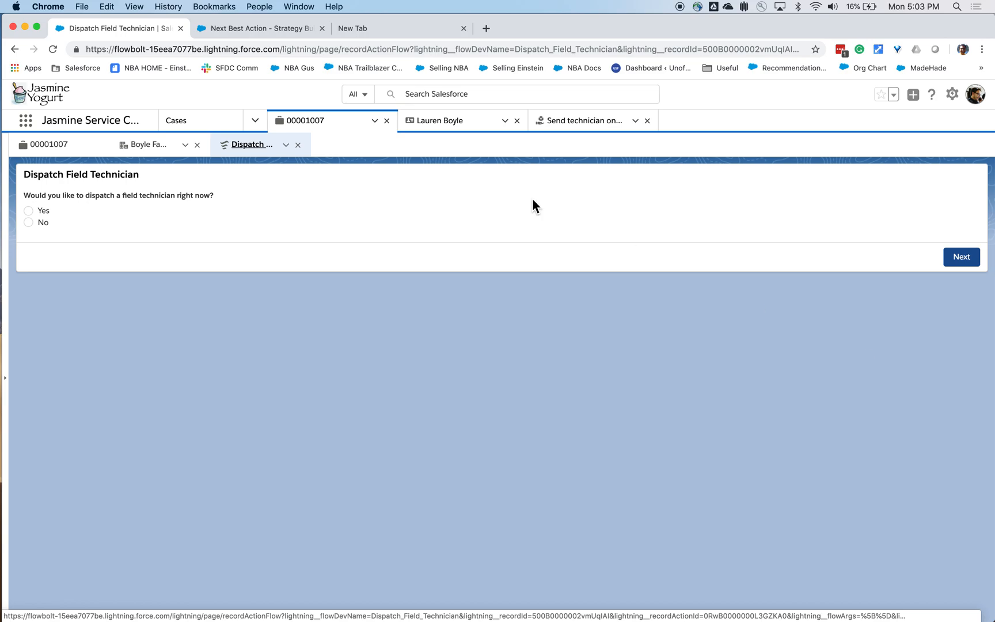
- Answer Yes to dispatching a field technician now
{"action": "left_click", "coordinate": [29, 210]}
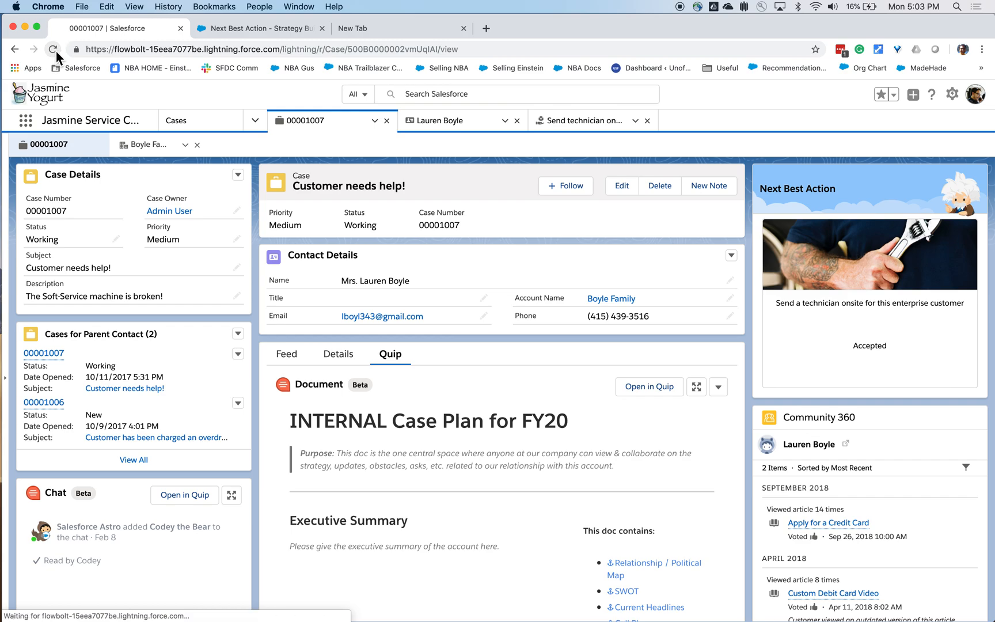
- Reload the case and scroll through the waffle press, soft serve upgrade and refinance offers
{"action": "left_click", "coordinate": [54, 49]}
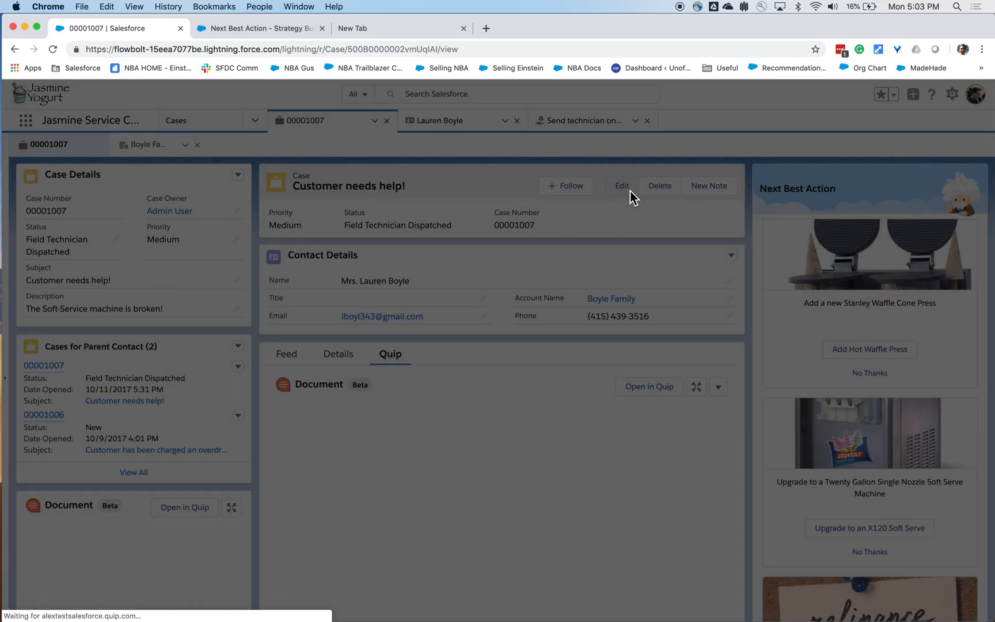
{"action": "left_click", "coordinate": [621, 186]}
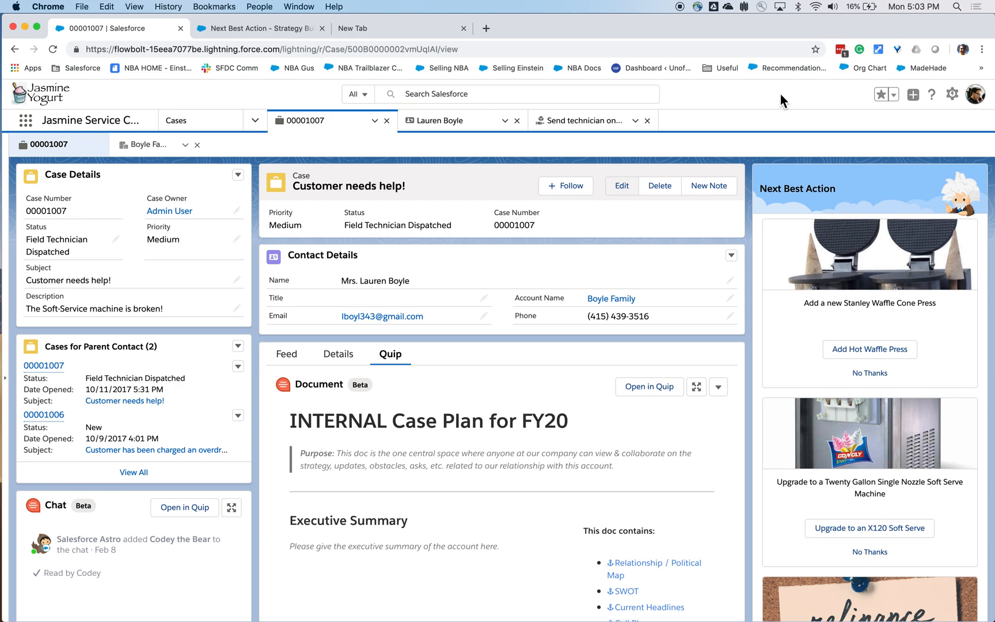
{"action": "mouse_move", "coordinate": [903, 208]}
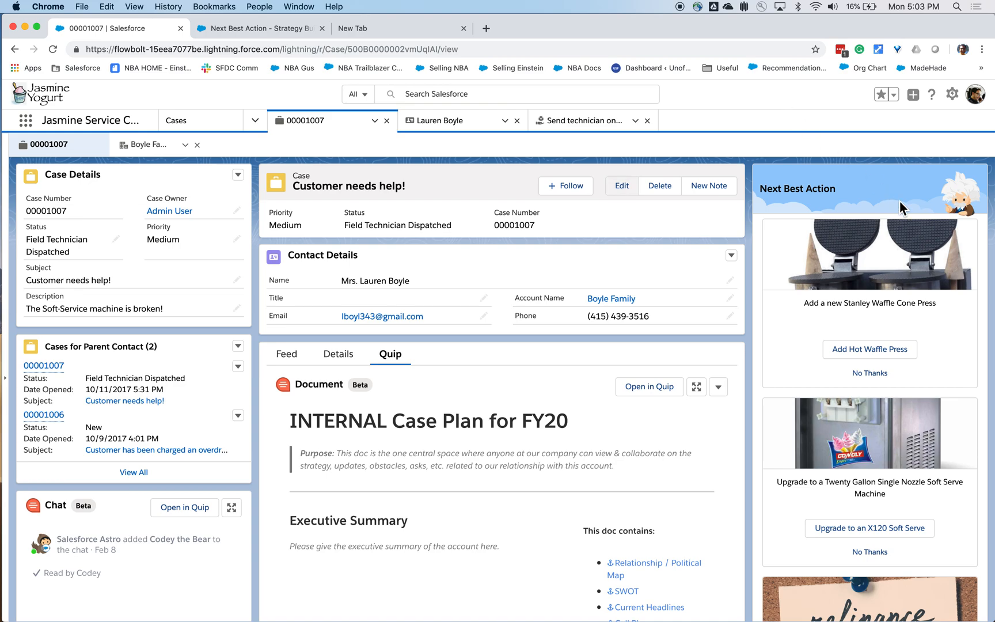
{"action": "mouse_move", "coordinate": [902, 303]}
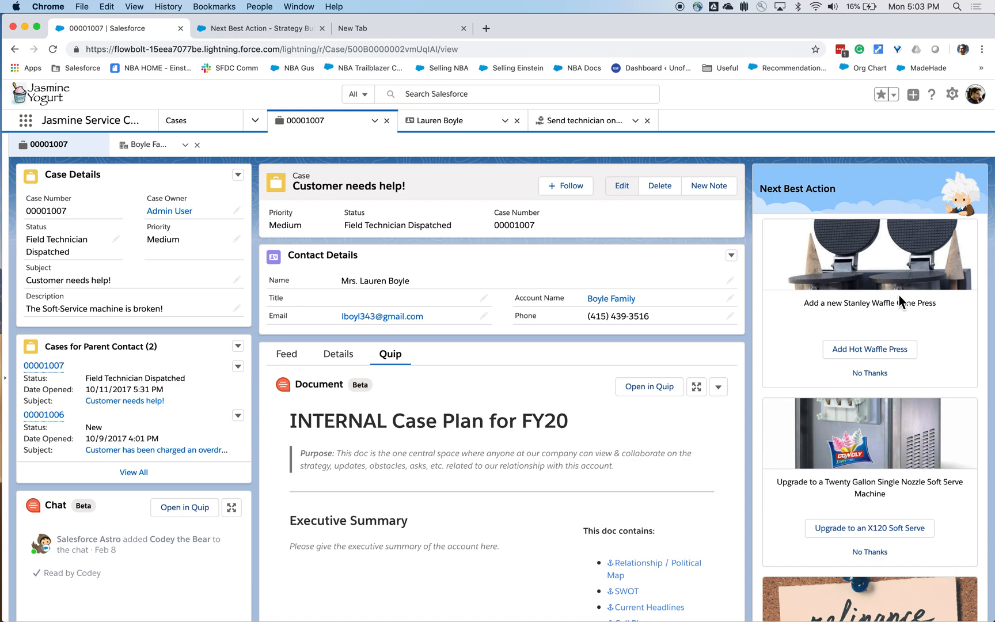
{"action": "scroll", "scroll_direction": "down", "scroll_amount": 3}
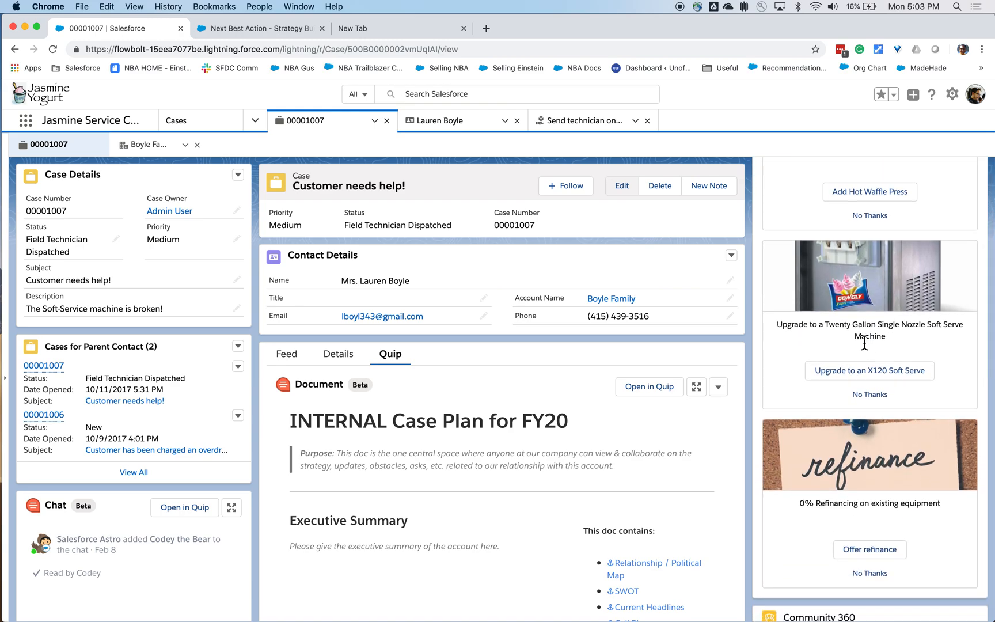
{"action": "scroll", "scroll_direction": "down", "scroll_amount": 3}
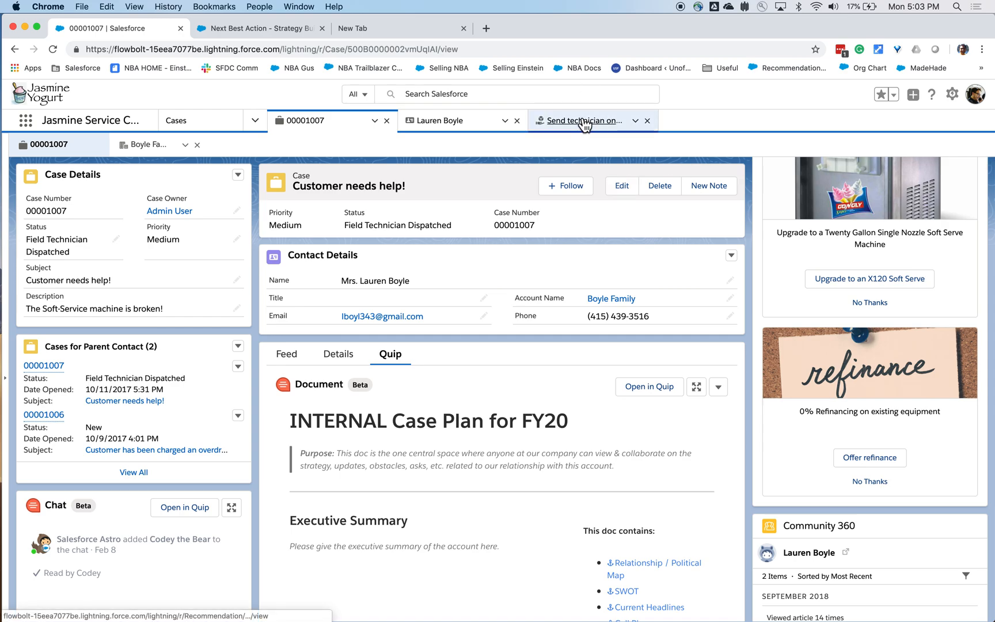
- Open the Send technician onsite recommendation record and then the Strategy Builder strategy
{"action": "left_click", "coordinate": [583, 121]}
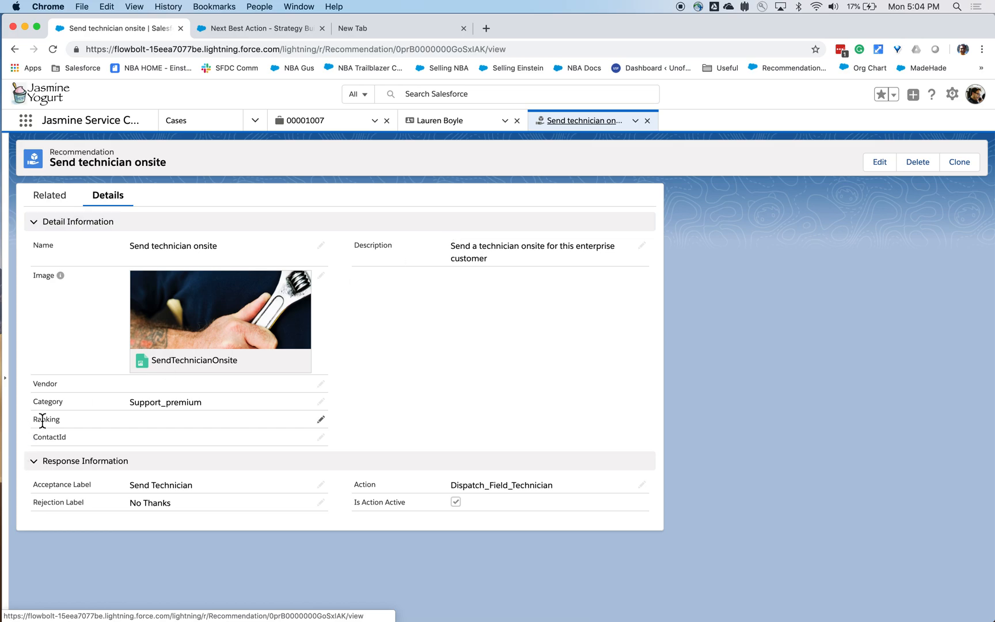
{"action": "mouse_move", "coordinate": [76, 438]}
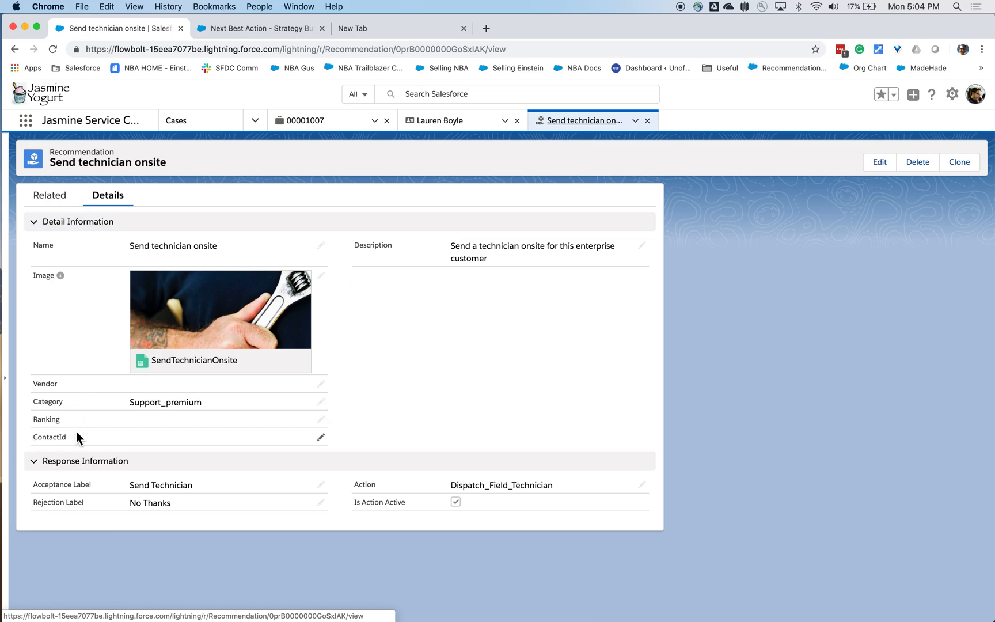
{"action": "left_click", "coordinate": [261, 27]}
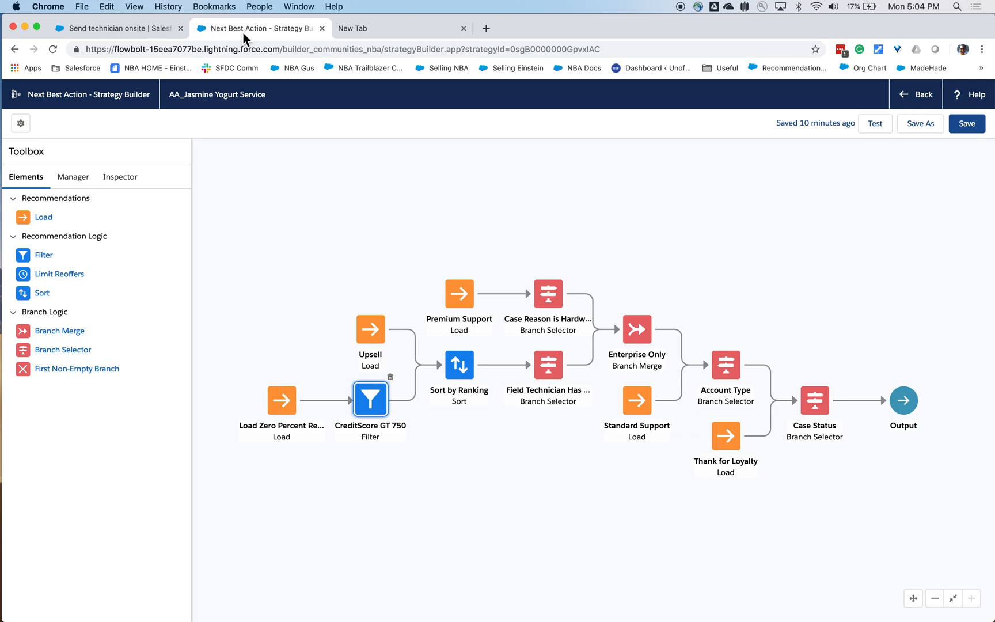
{"action": "mouse_move", "coordinate": [388, 259]}
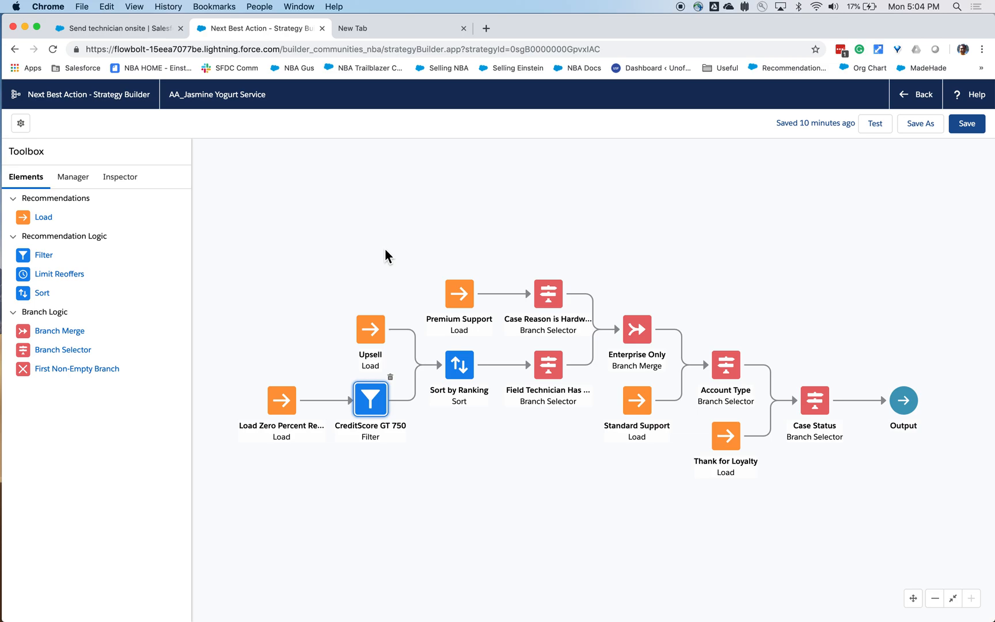
{"action": "mouse_move", "coordinate": [449, 332]}
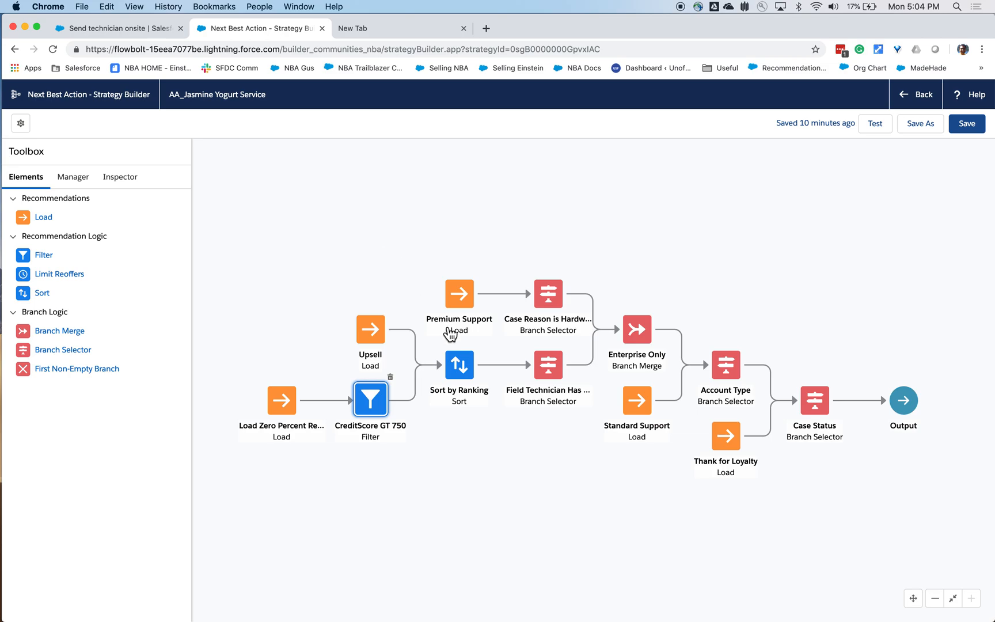
{"action": "mouse_move", "coordinate": [459, 330]}
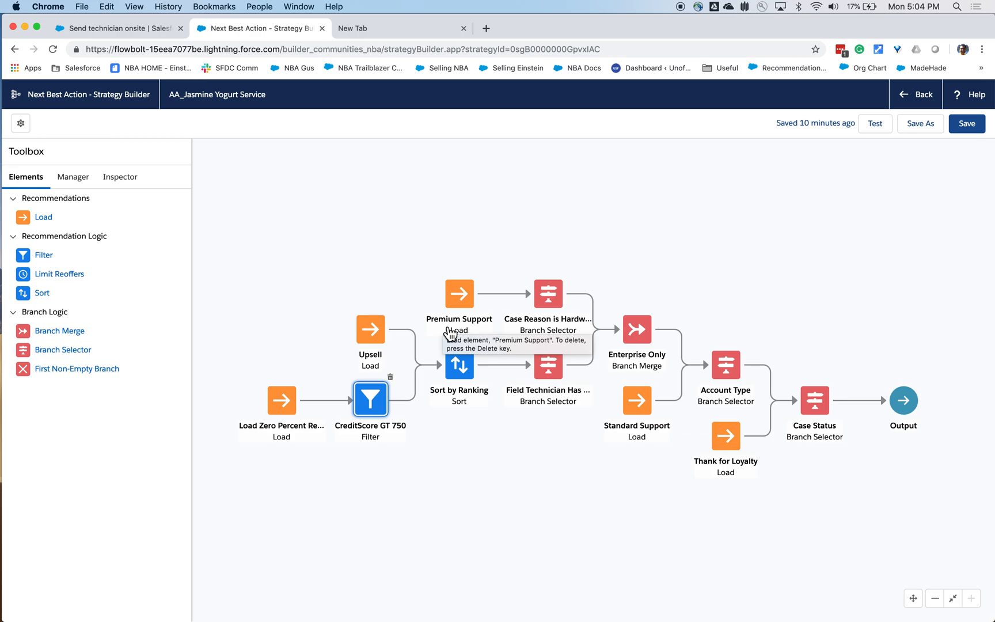
{"action": "mouse_move", "coordinate": [436, 313]}
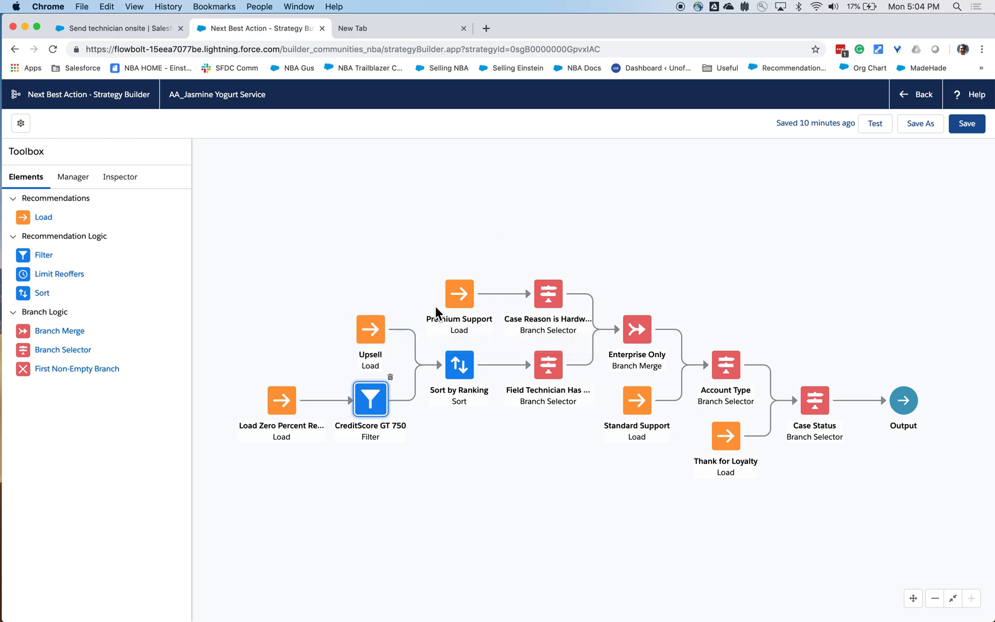
{"action": "mouse_move", "coordinate": [674, 468]}
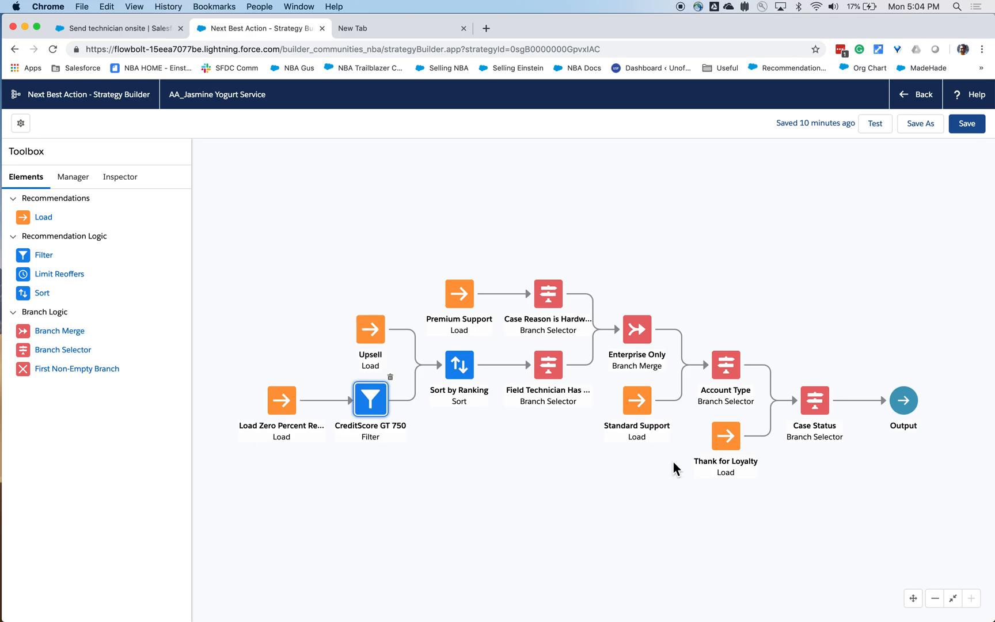
{"action": "double_click", "coordinate": [726, 436]}
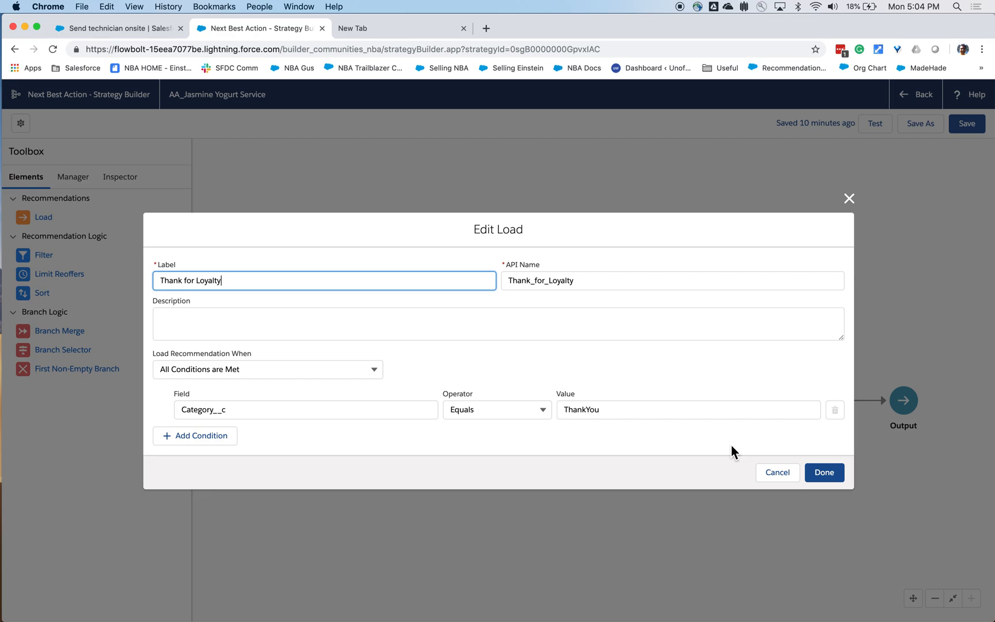
{"action": "mouse_move", "coordinate": [794, 305]}
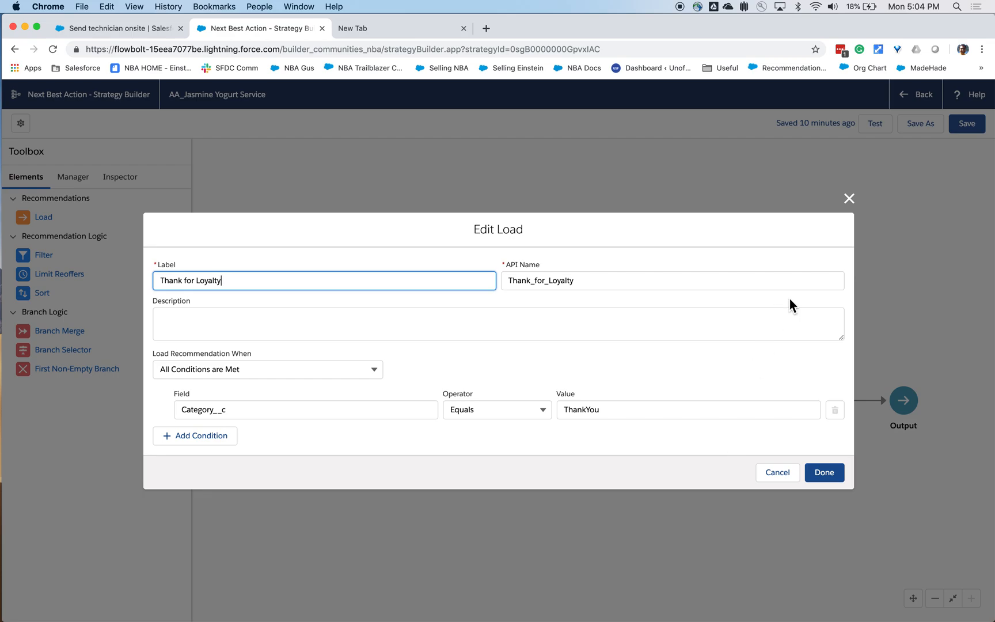
{"action": "left_click", "coordinate": [824, 473]}
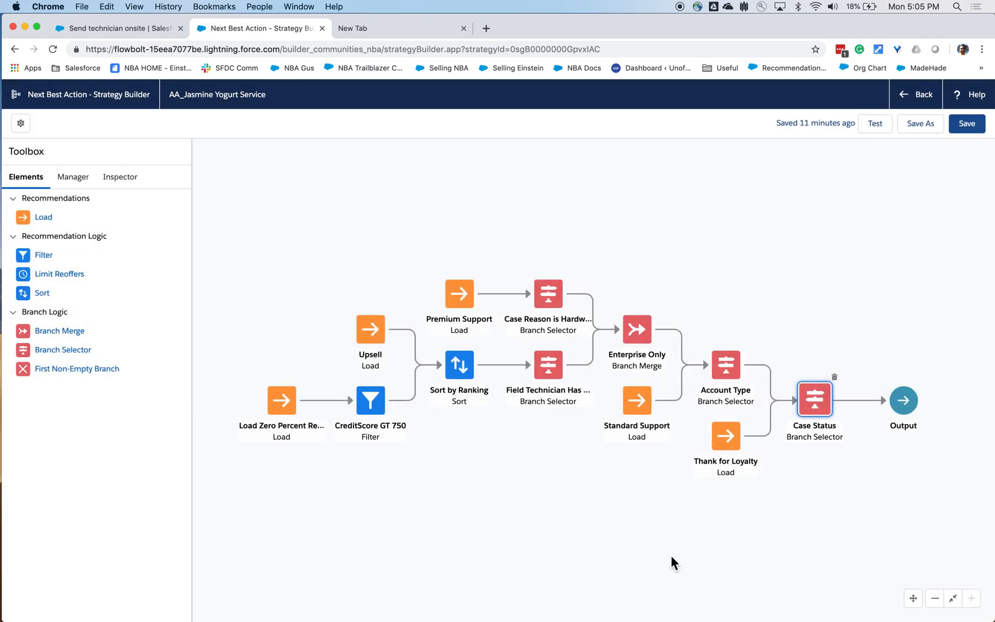
{"action": "mouse_move", "coordinate": [663, 523]}
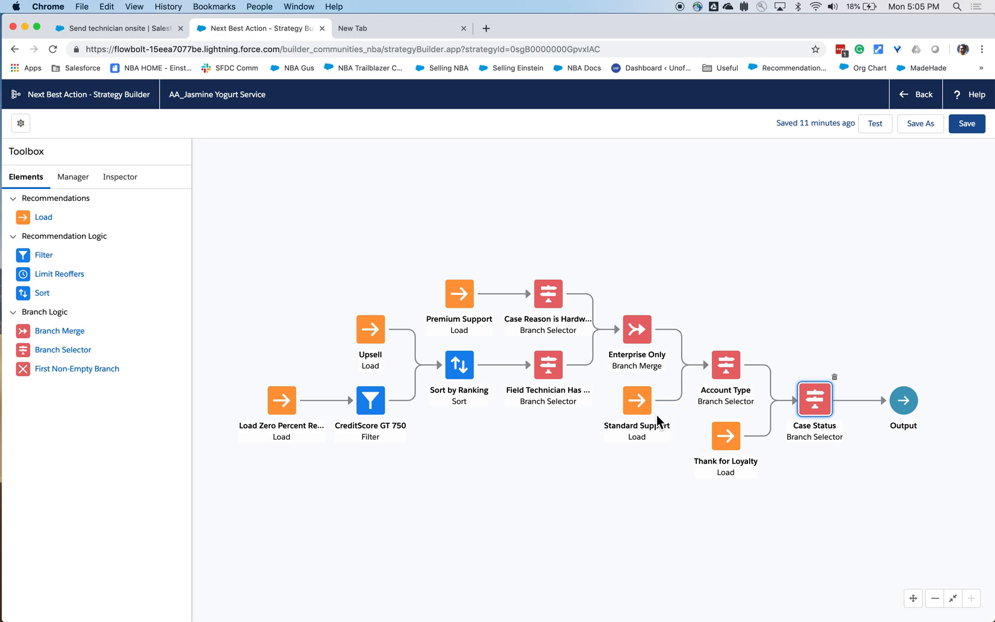
{"action": "mouse_move", "coordinate": [413, 294]}
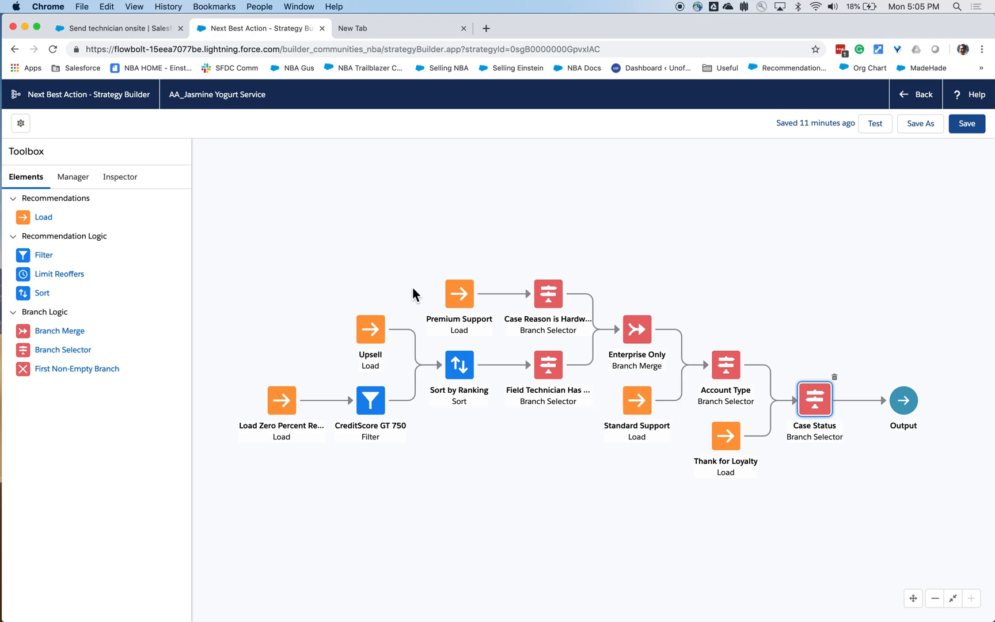
{"action": "mouse_move", "coordinate": [430, 302]}
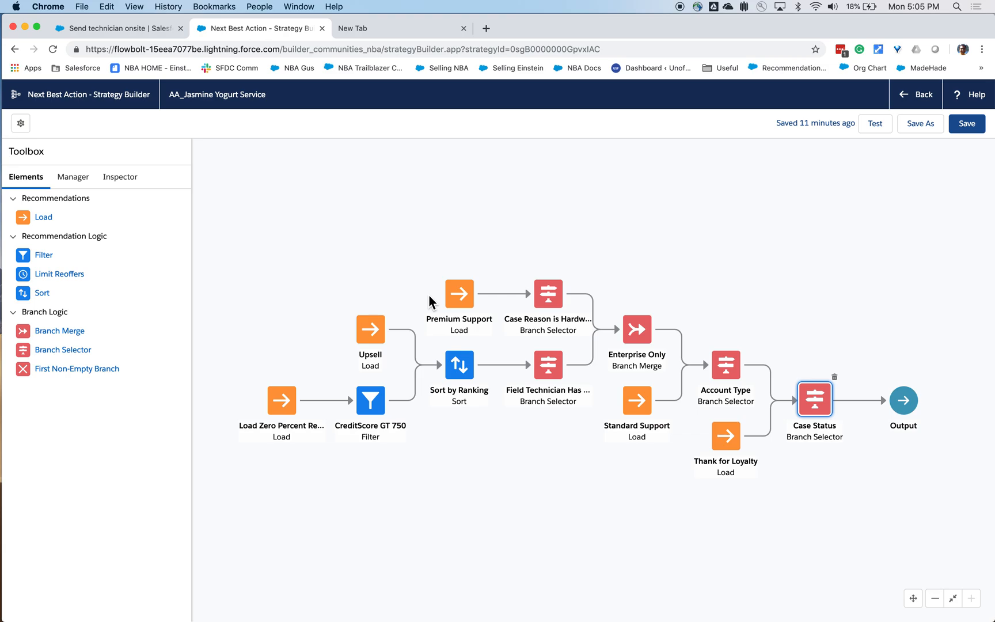
{"action": "double_click", "coordinate": [547, 365]}
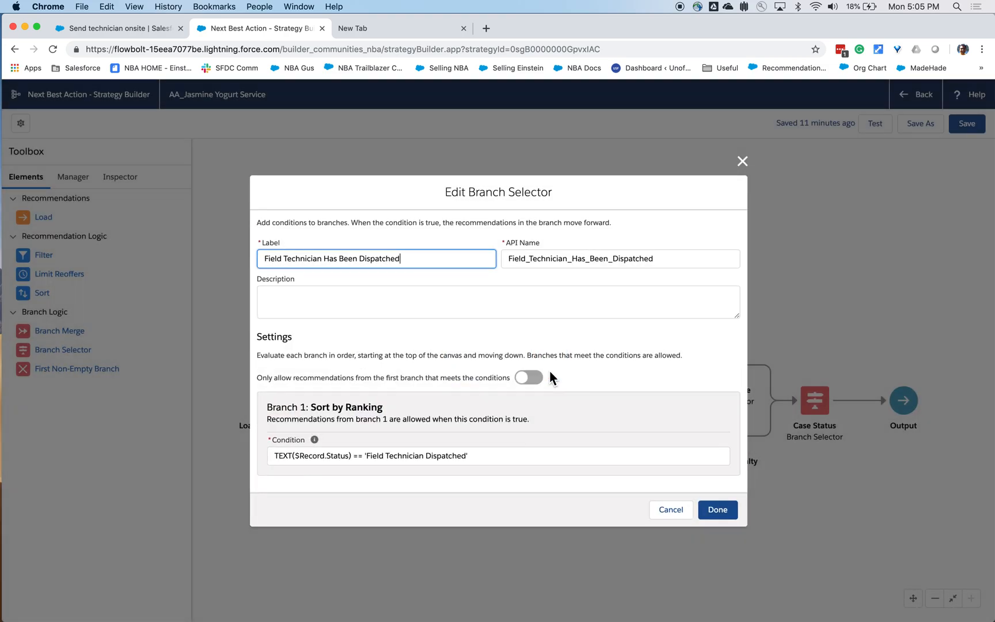
{"action": "left_click", "coordinate": [717, 510]}
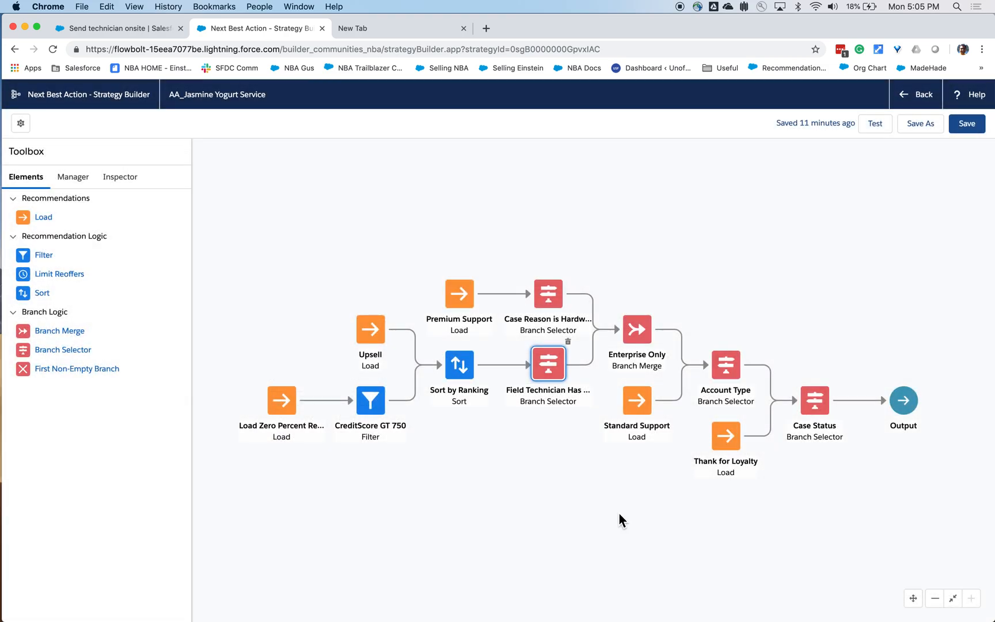
{"action": "mouse_move", "coordinate": [490, 377]}
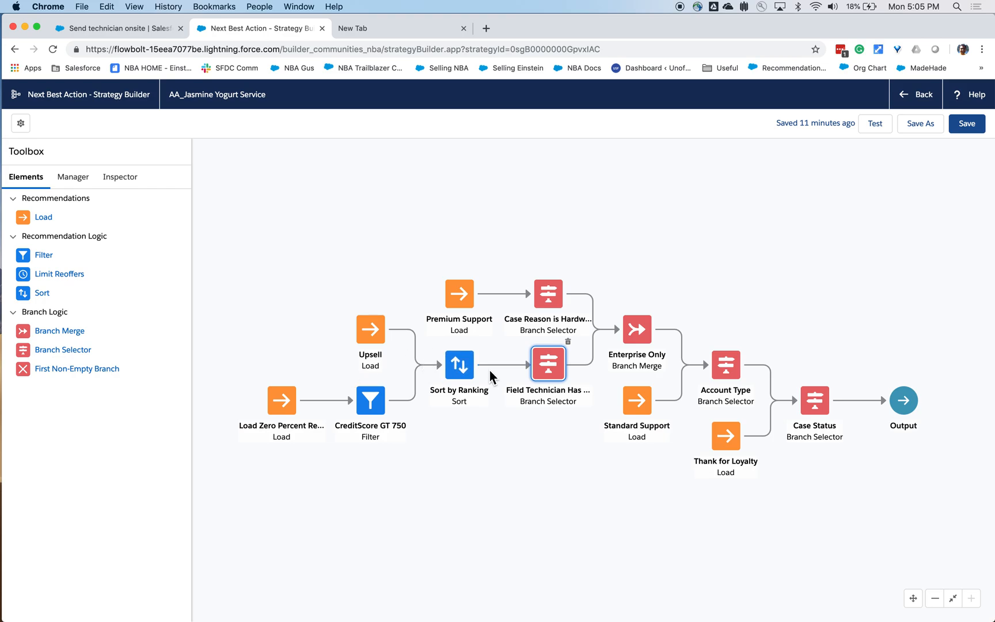
{"action": "mouse_move", "coordinate": [282, 400]}
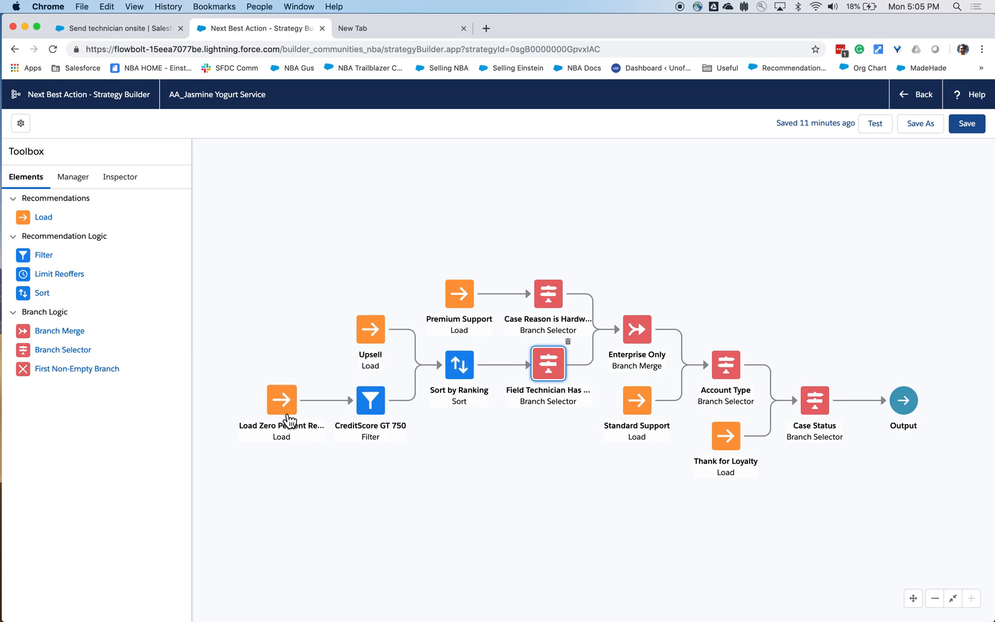
{"action": "mouse_move", "coordinate": [371, 401]}
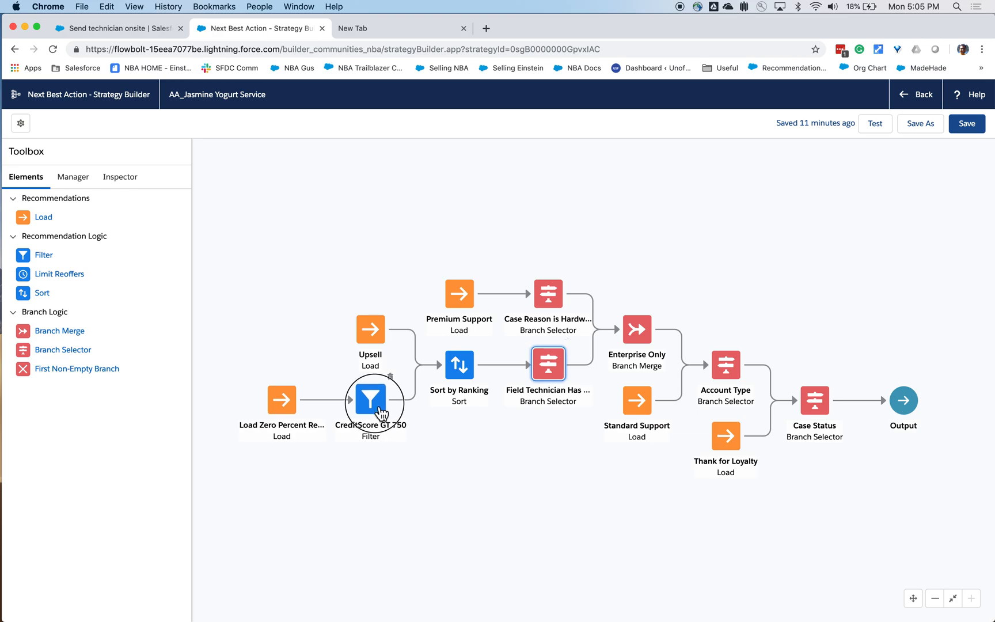
{"action": "double_click", "coordinate": [371, 392]}
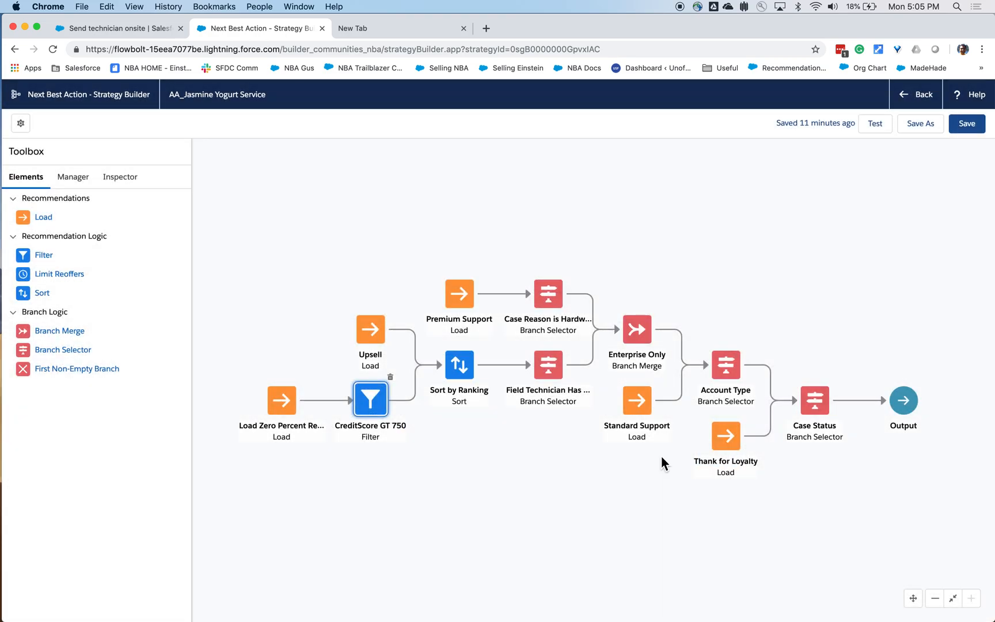
{"action": "left_click", "coordinate": [459, 365]}
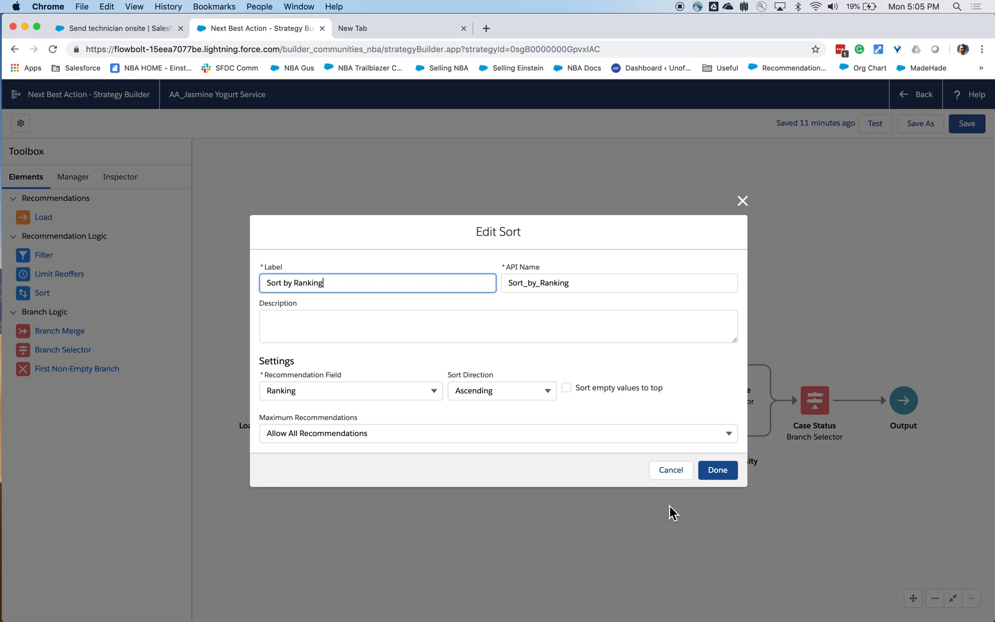
{"action": "left_click", "coordinate": [718, 471]}
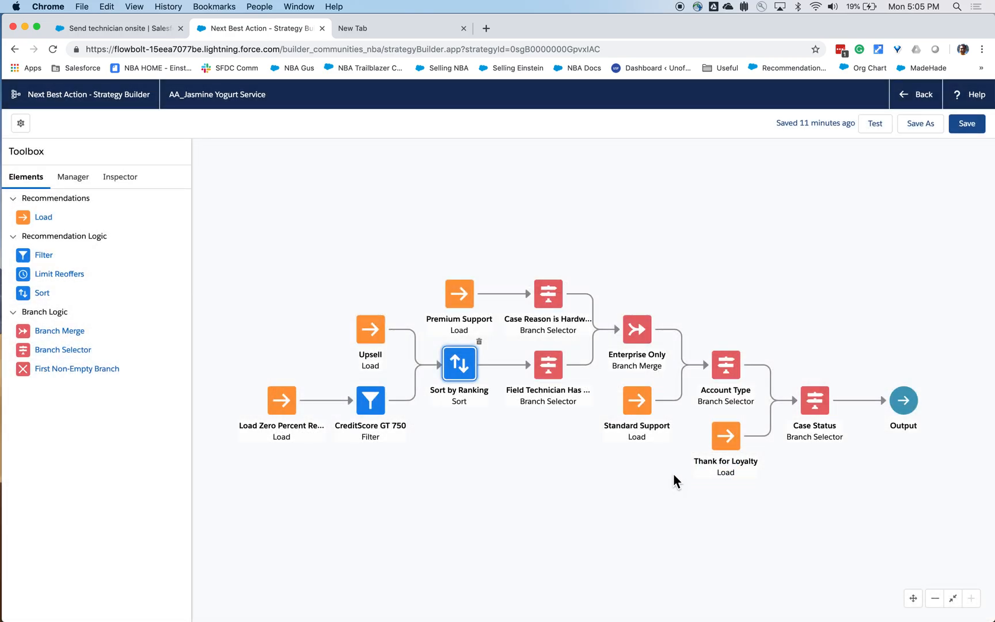